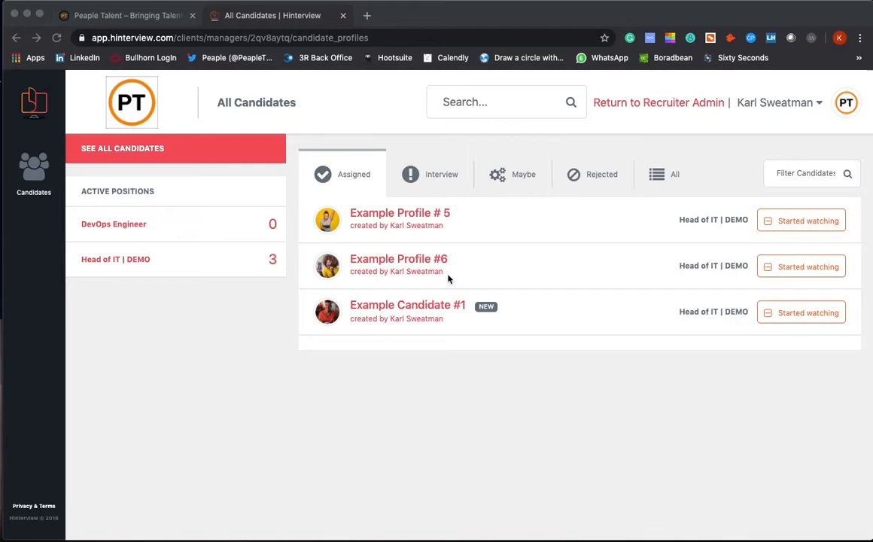
mouse_move(147, 128)
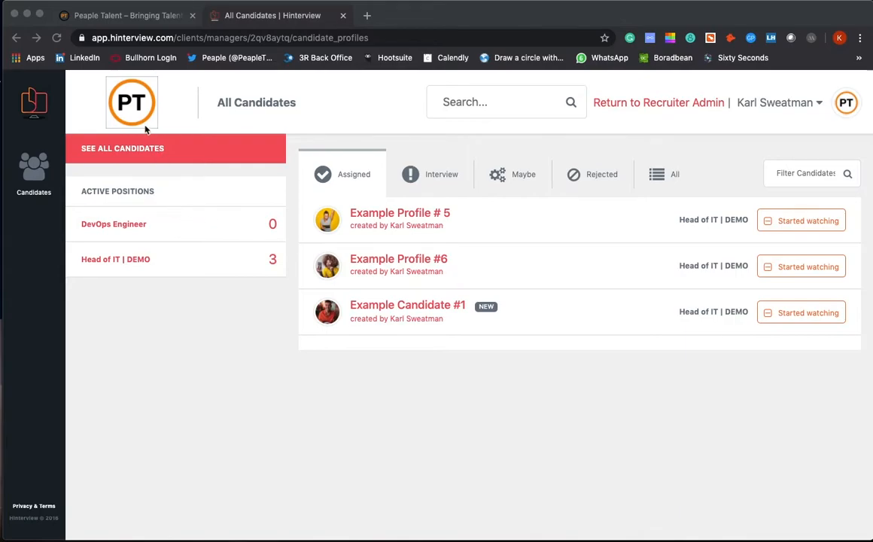
mouse_move(297, 252)
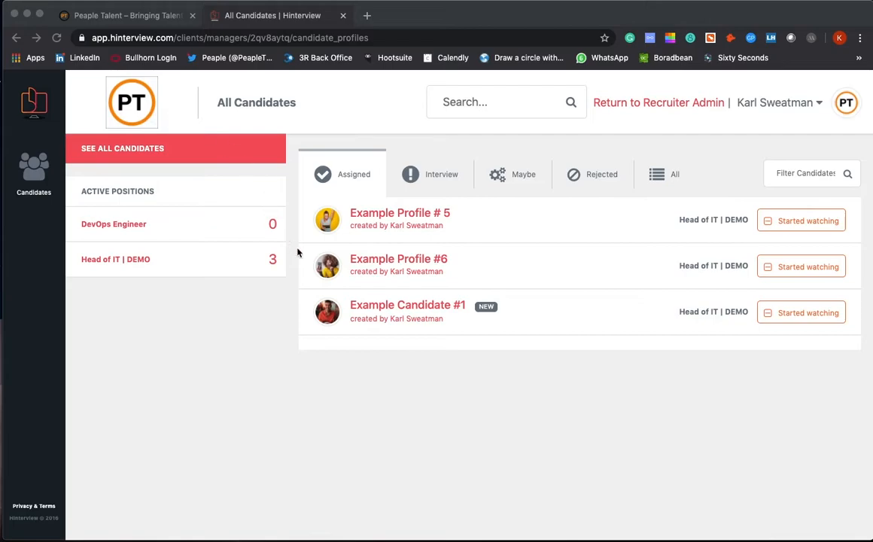
mouse_move(427, 318)
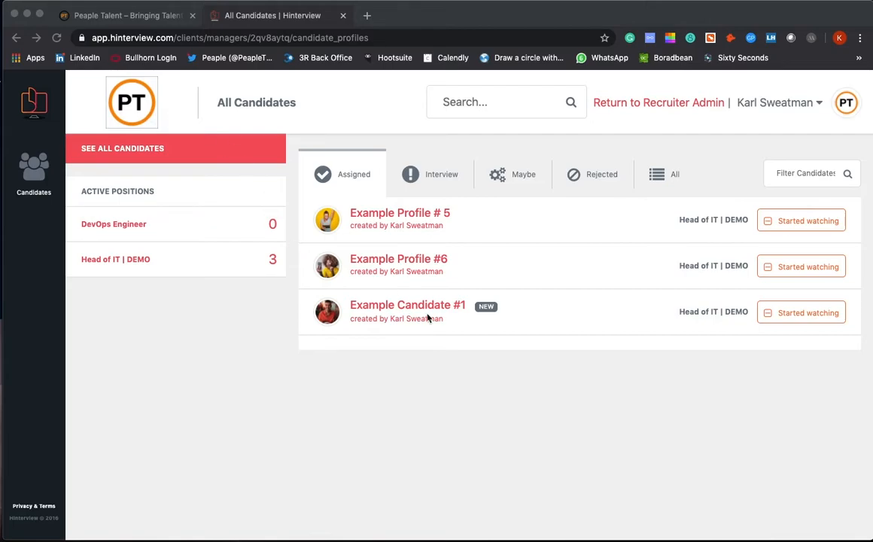
mouse_move(169, 234)
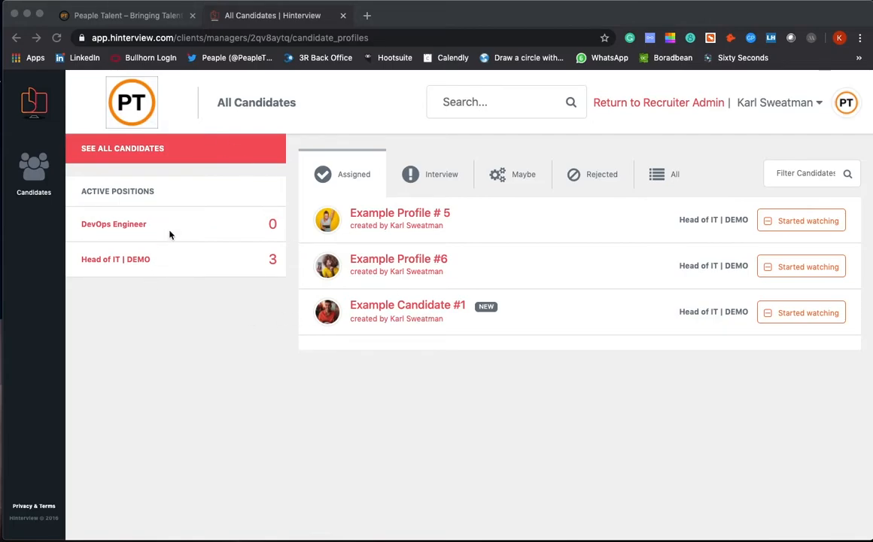
mouse_move(176, 295)
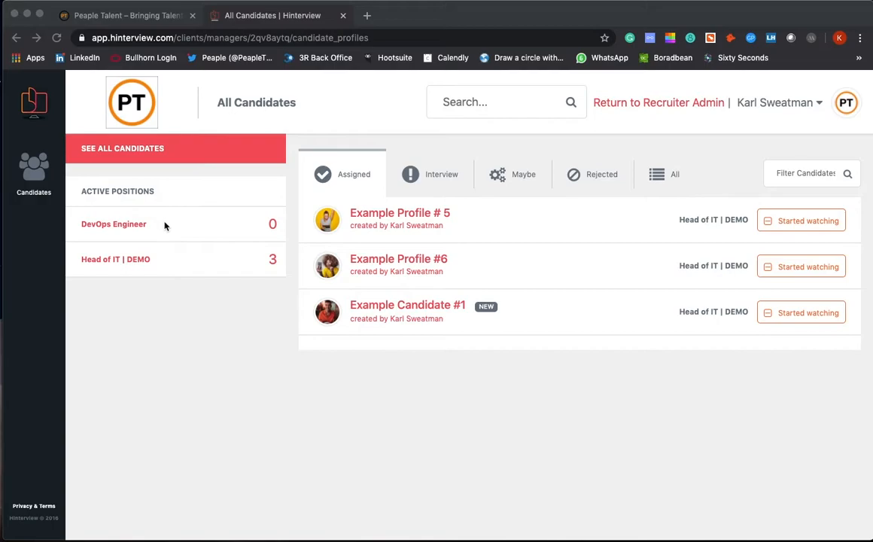
mouse_move(183, 297)
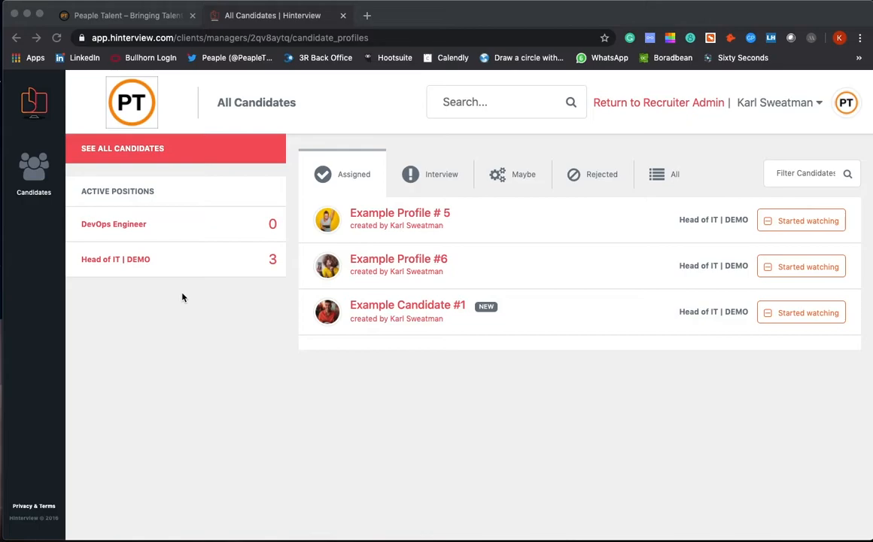
mouse_move(384, 226)
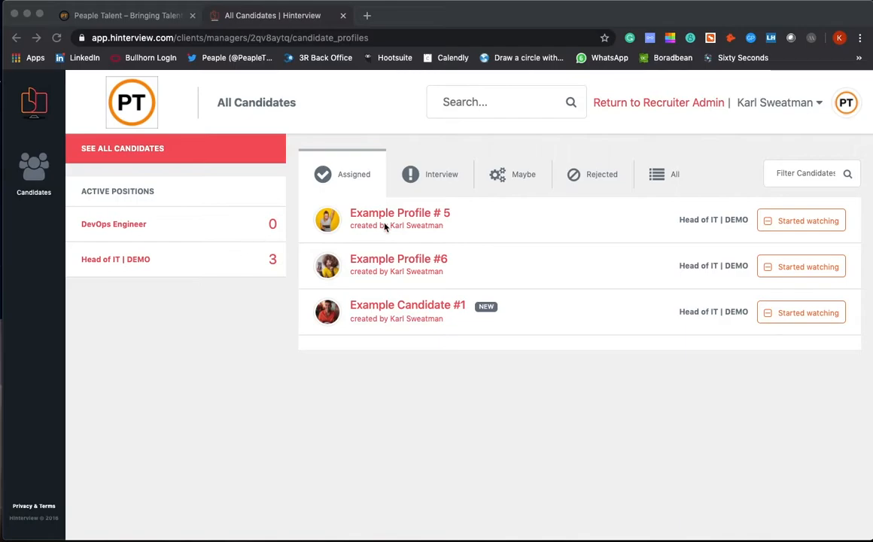
mouse_move(386, 211)
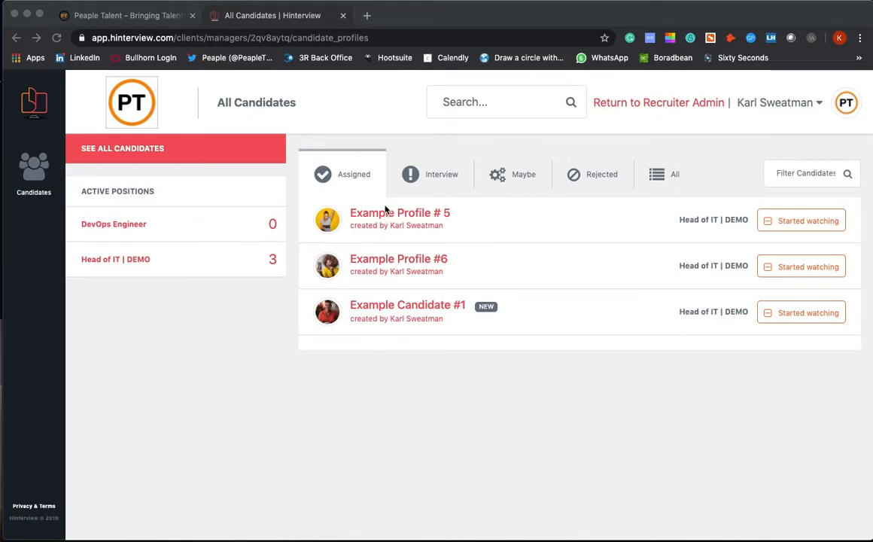
mouse_move(388, 248)
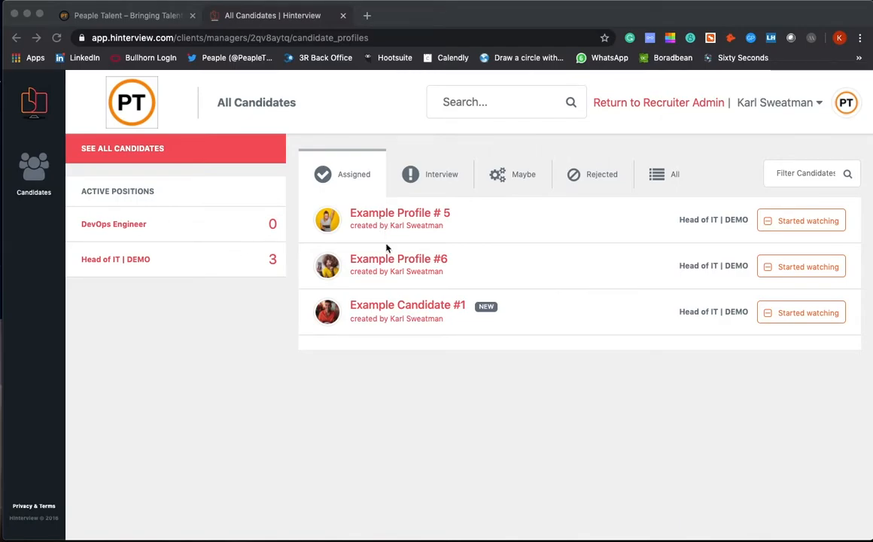
mouse_move(392, 308)
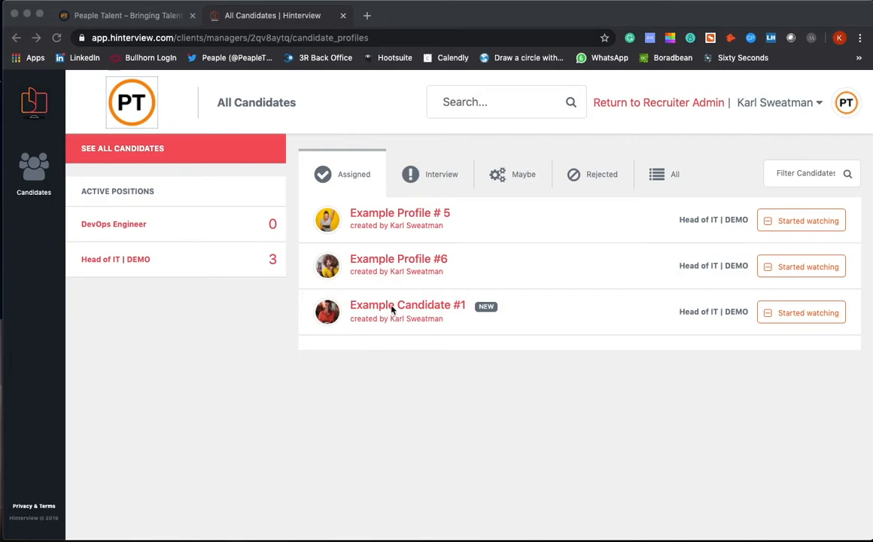
Open Example Candidate #1's profile and briefly play the Bespoke Question 2 answer, then pause
left_click(407, 304)
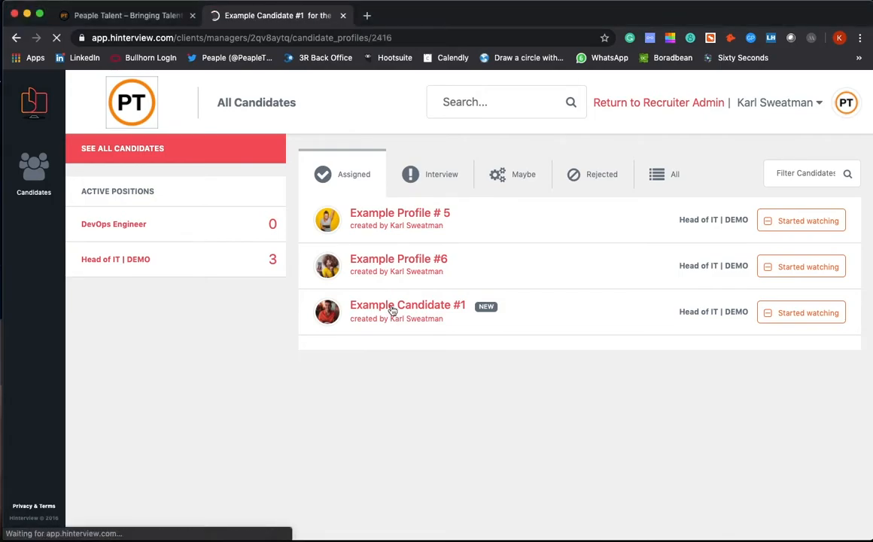
left_click(407, 305)
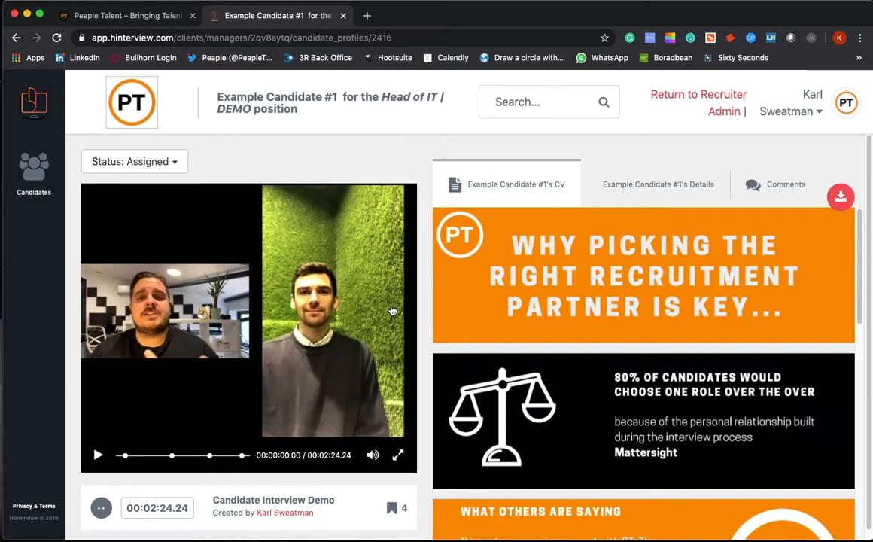
mouse_move(583, 249)
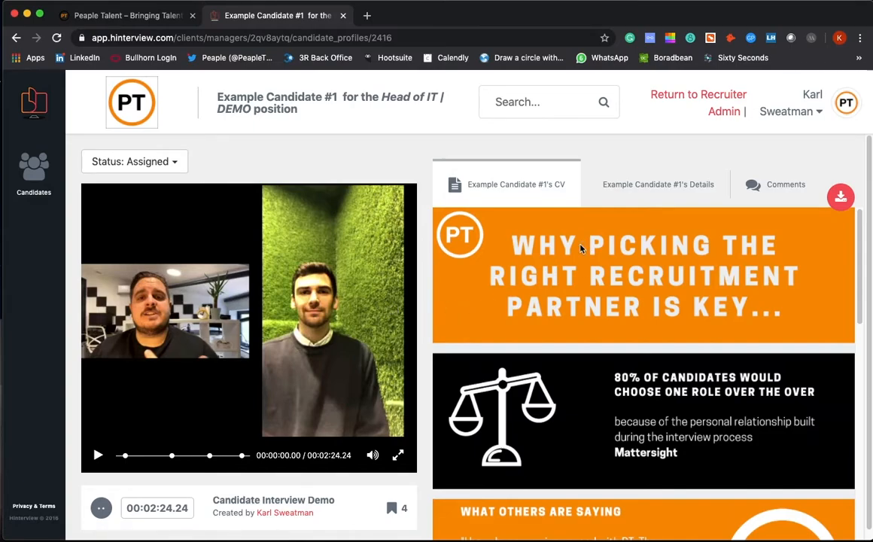
mouse_move(222, 325)
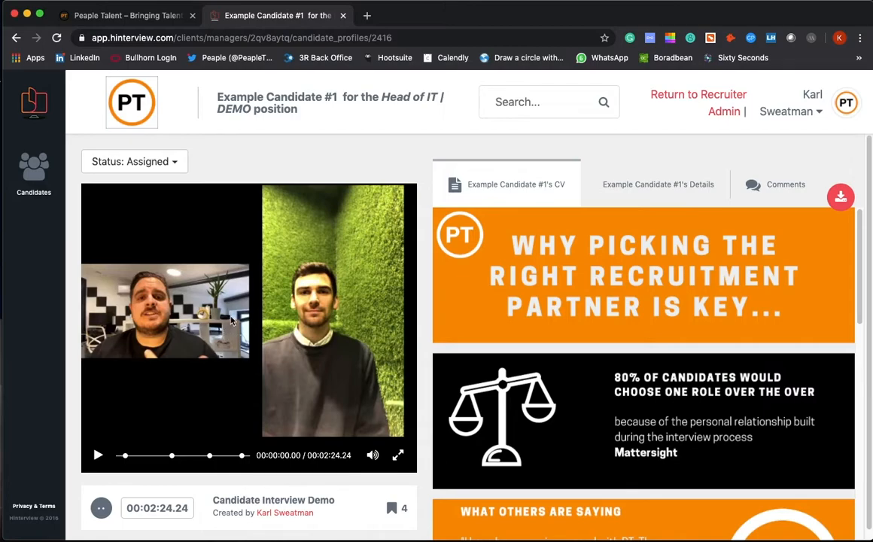
mouse_move(278, 321)
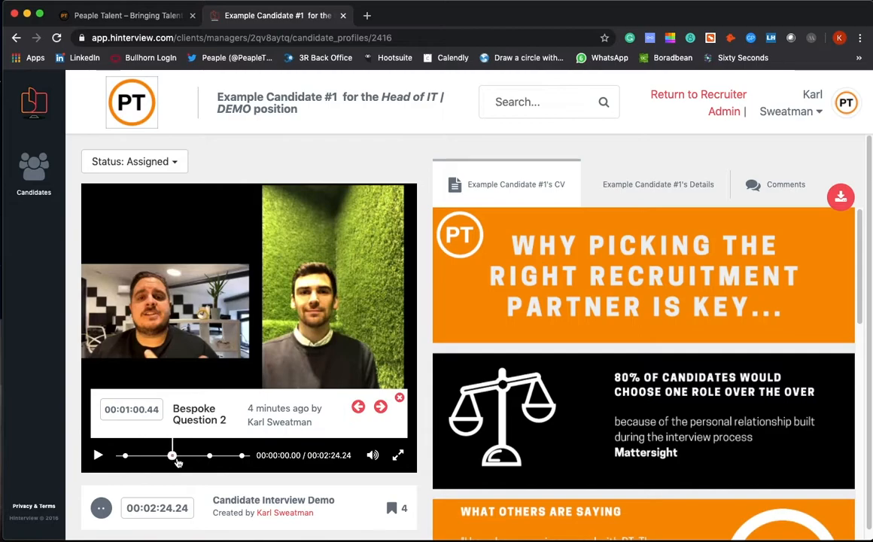
left_click(380, 407)
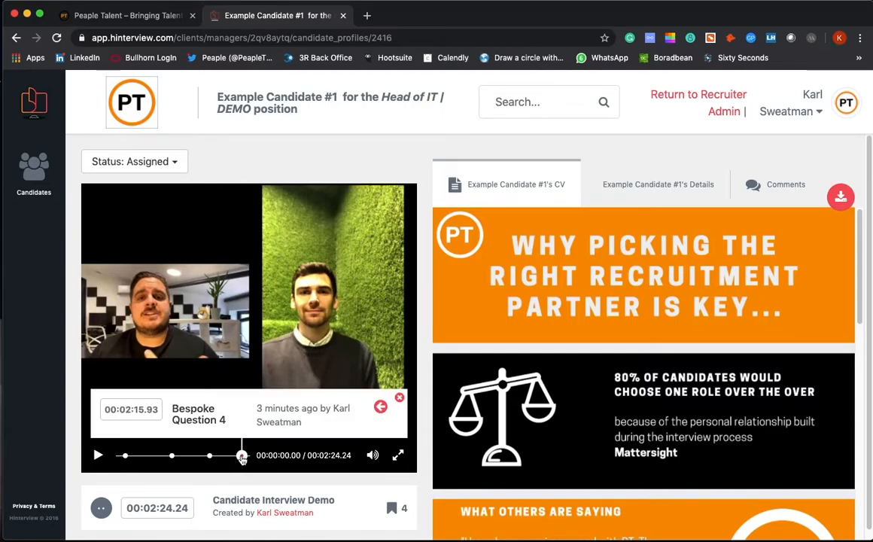
left_click(98, 454)
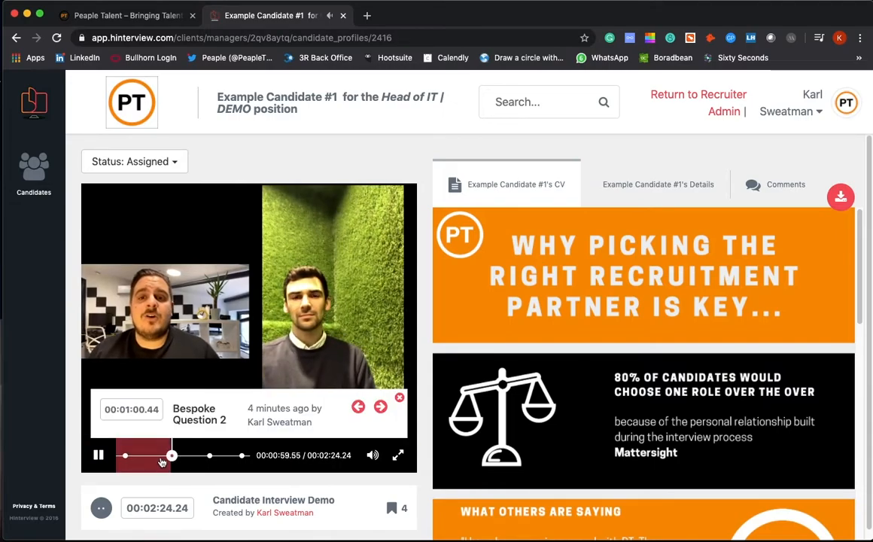
left_click(98, 455)
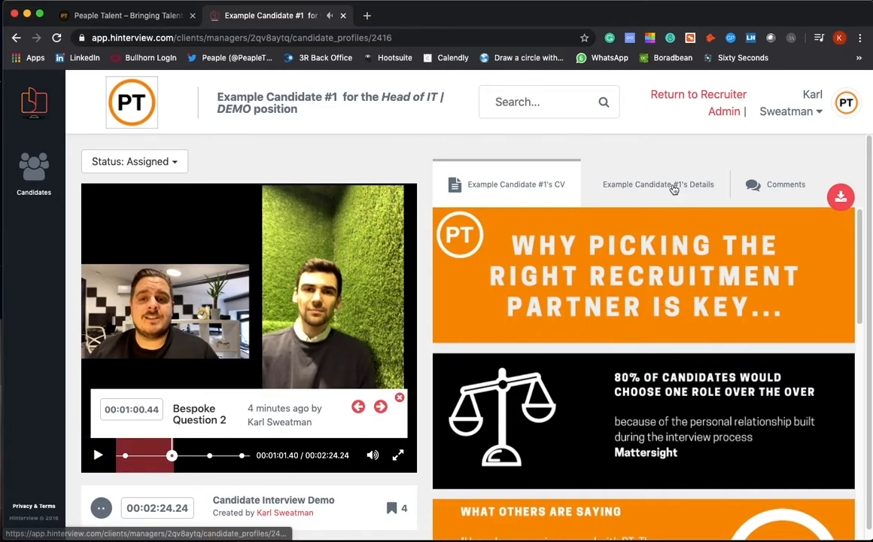
View the candidate's salary, notice and location details, then the six status-change comments
left_click(657, 184)
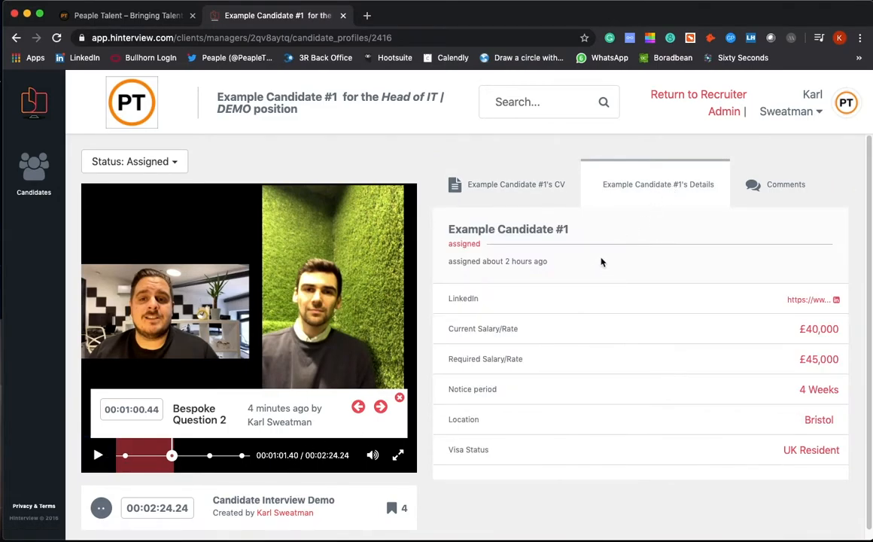
mouse_move(514, 379)
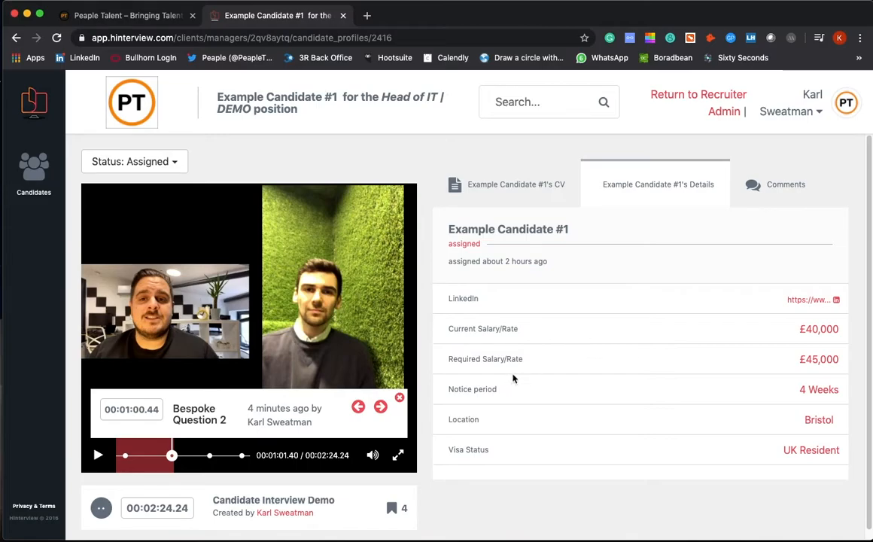
mouse_move(605, 387)
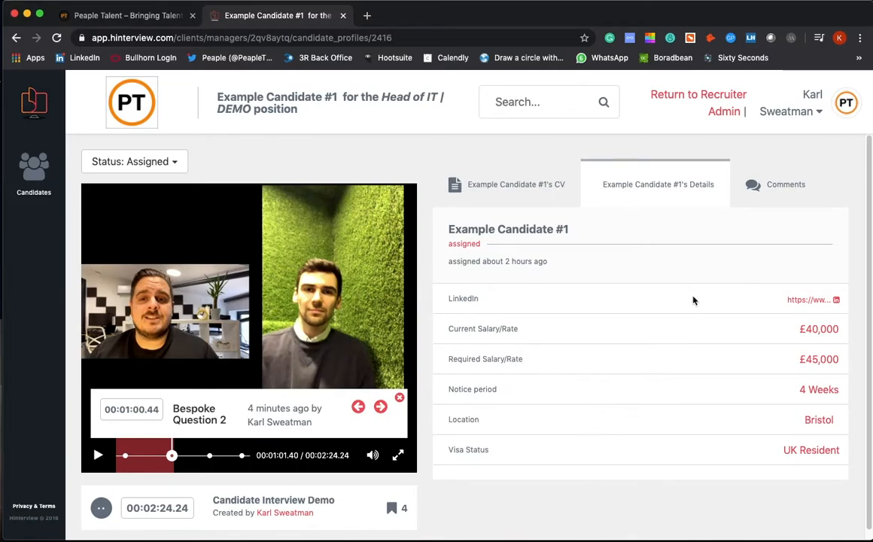
left_click(774, 184)
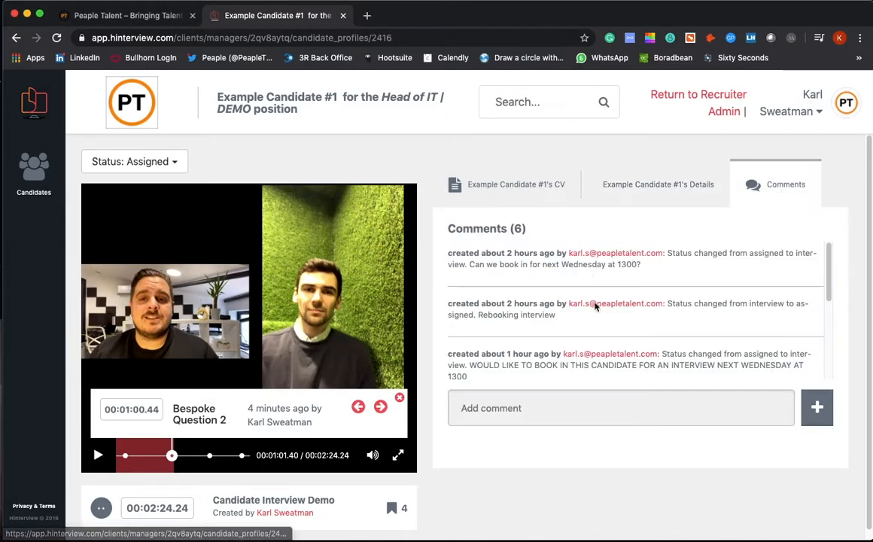
mouse_move(632, 337)
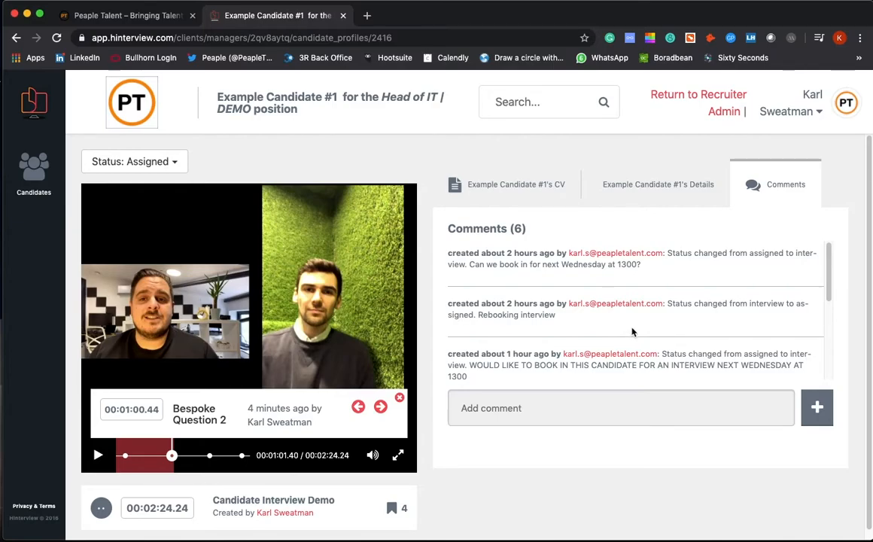
mouse_move(348, 306)
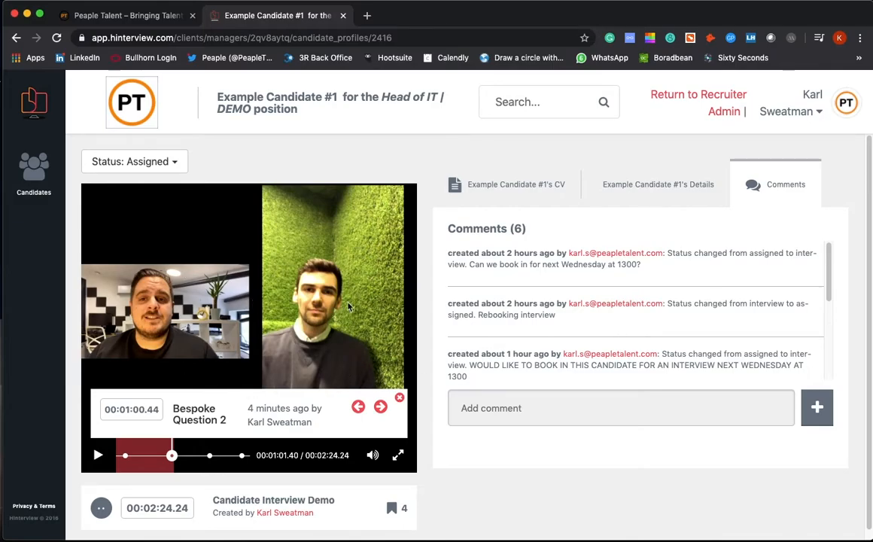
Move Example Candidate #1 to Interview with the comment 'can we see on wednesday at 1300'
left_click(134, 161)
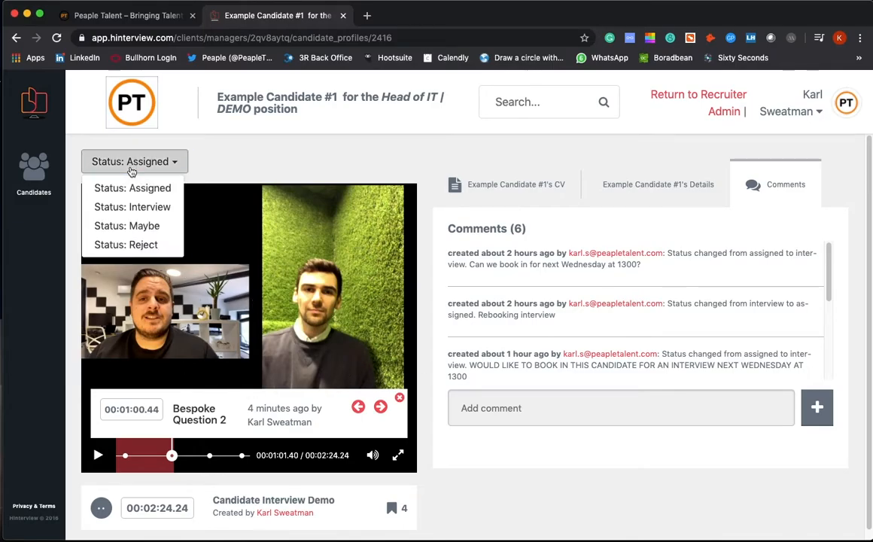
mouse_move(149, 207)
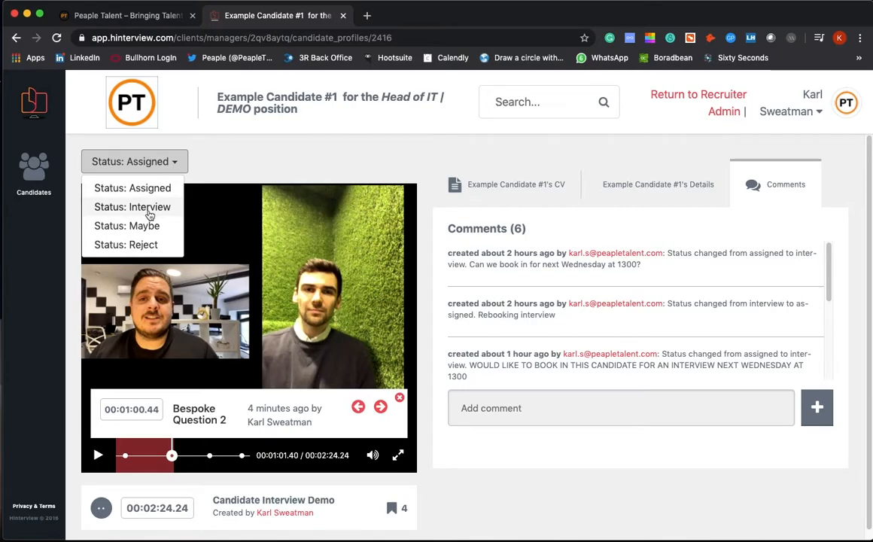
mouse_move(149, 226)
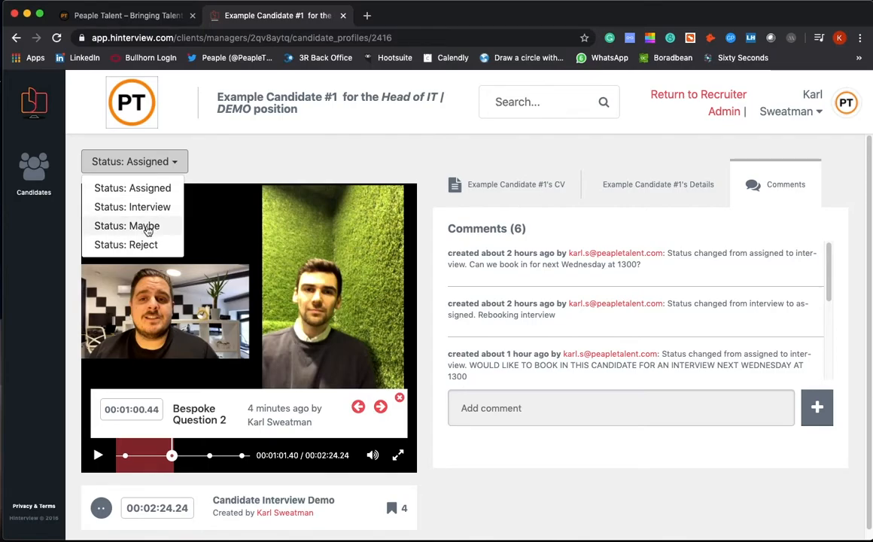
mouse_move(151, 230)
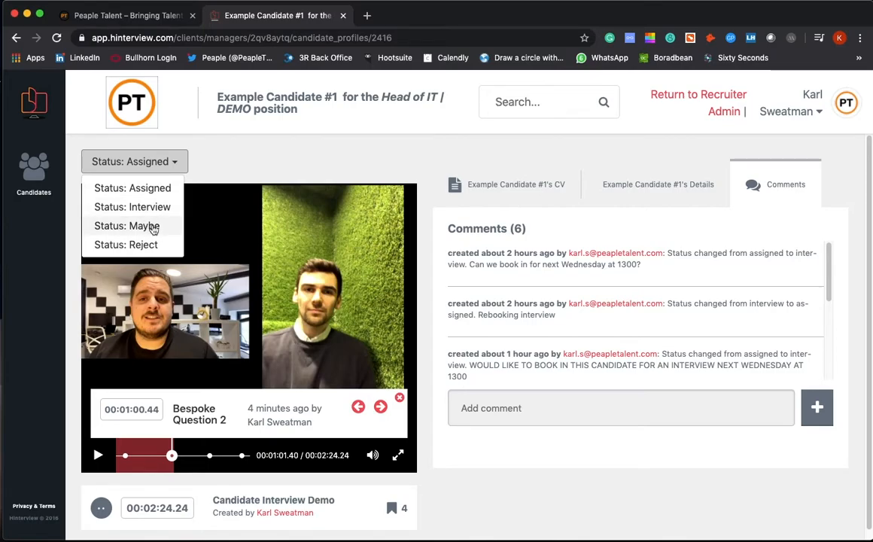
mouse_move(163, 211)
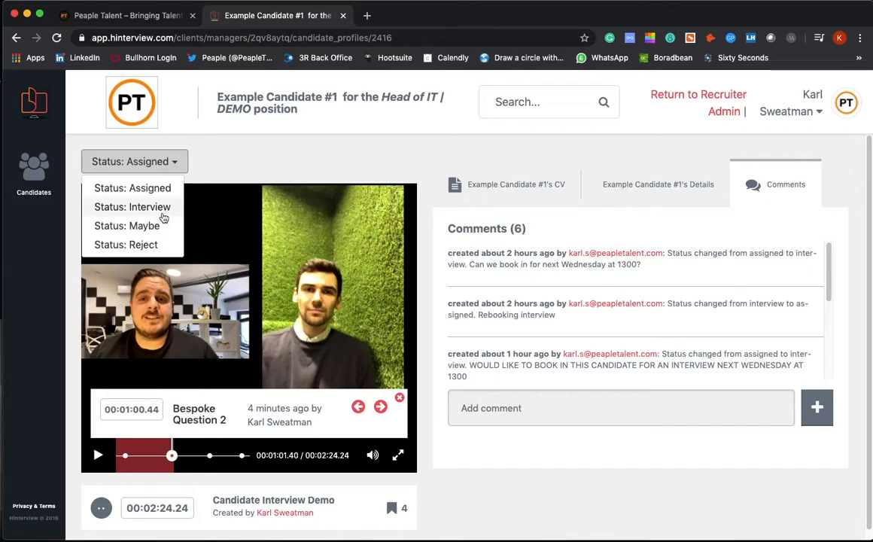
left_click(132, 206)
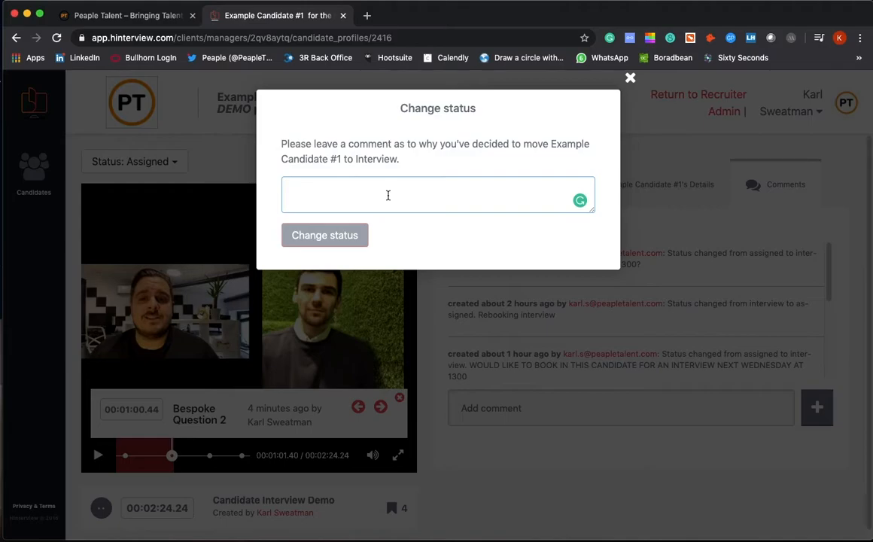
type("can")
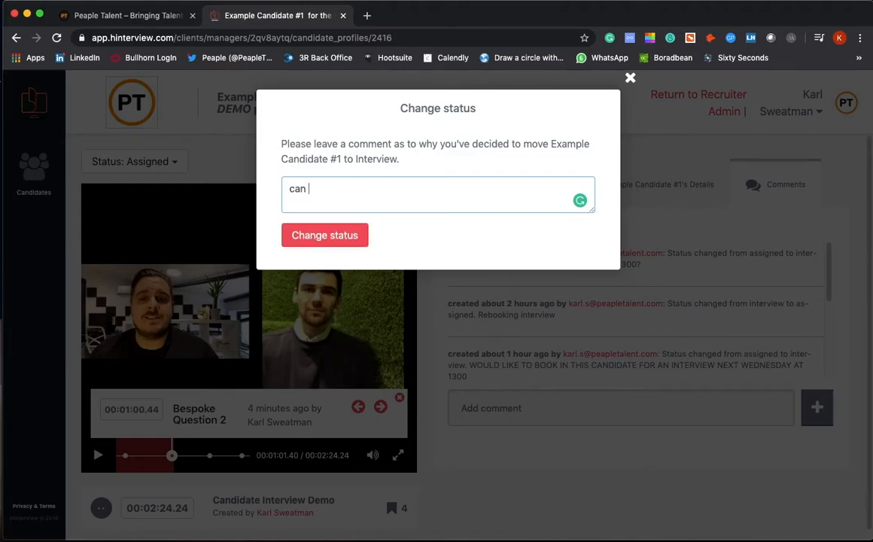
type("we see on")
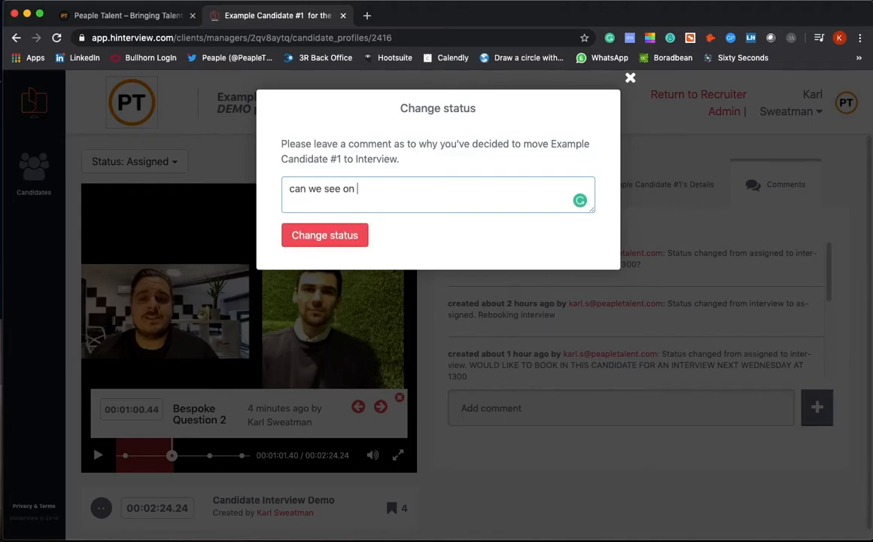
type("wednesday at 1300")
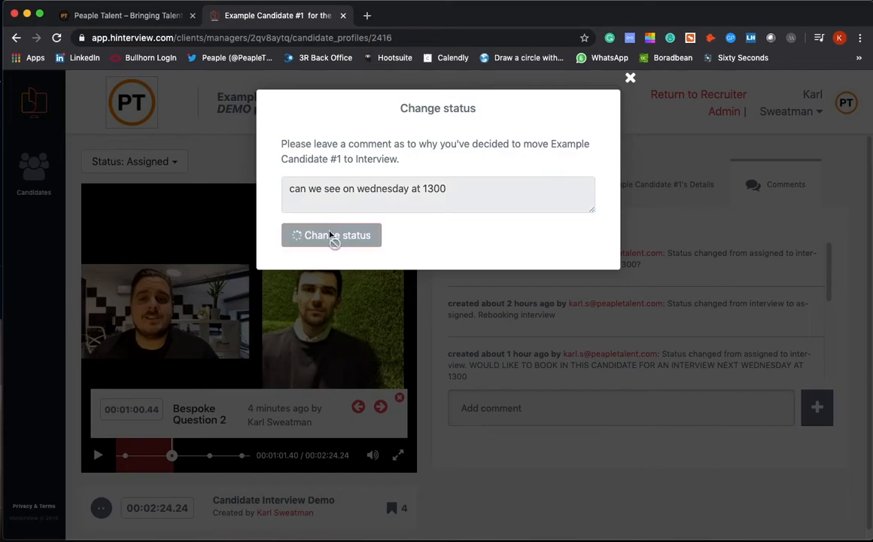
left_click(331, 235)
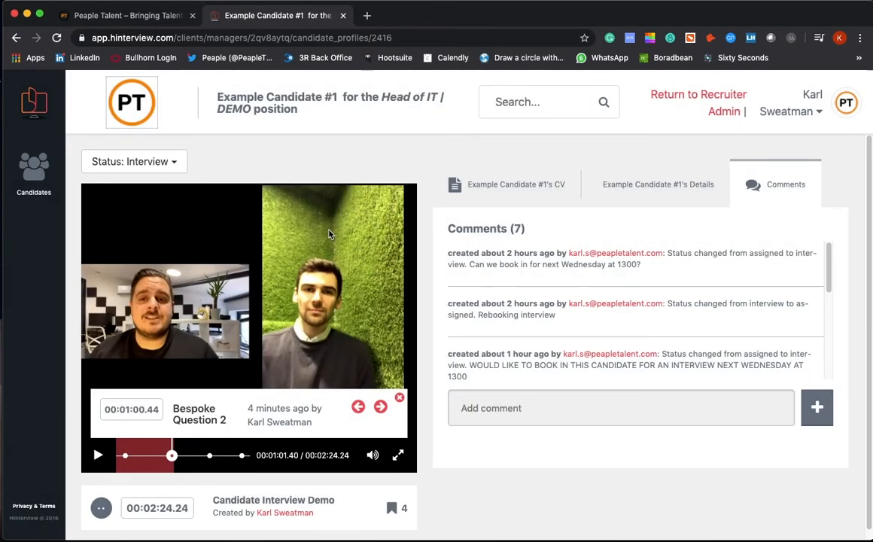
mouse_move(290, 168)
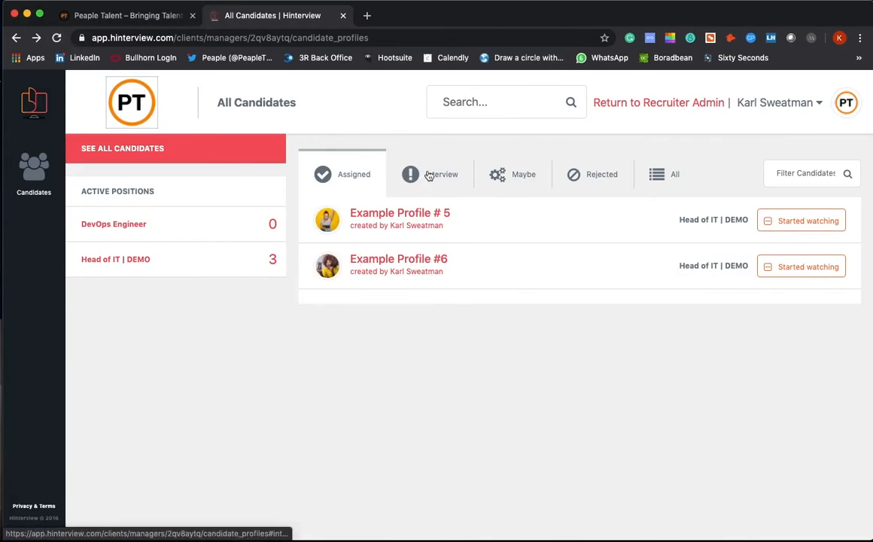
Filter All Candidates by the Interview tab to find Example Candidate #1 marked new
left_click(441, 174)
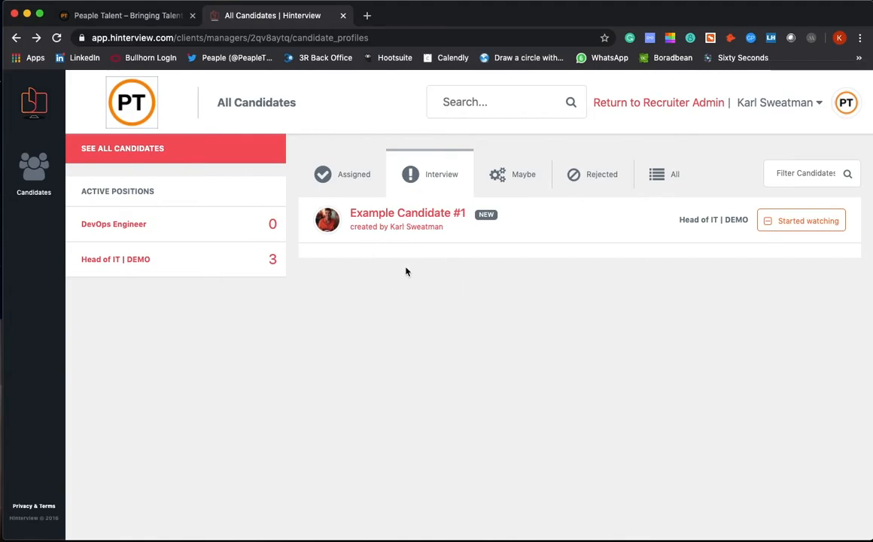
mouse_move(614, 356)
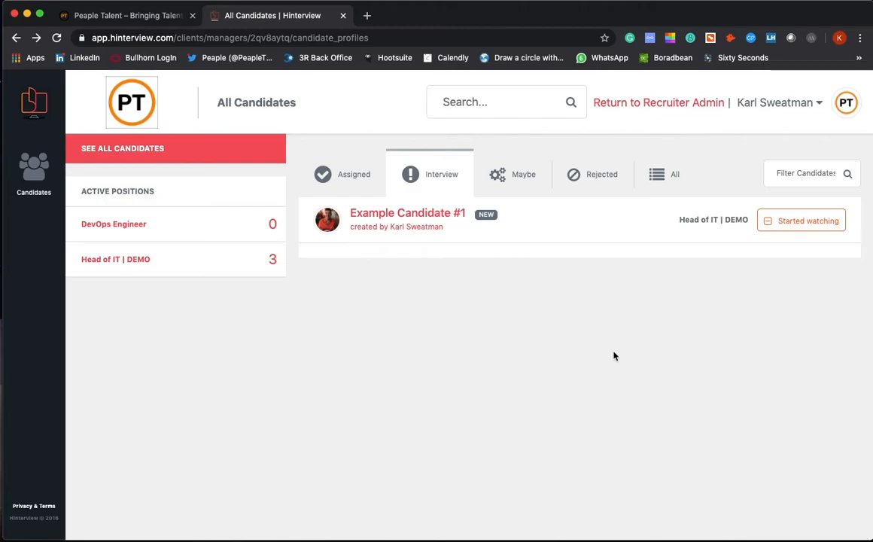
mouse_move(704, 201)
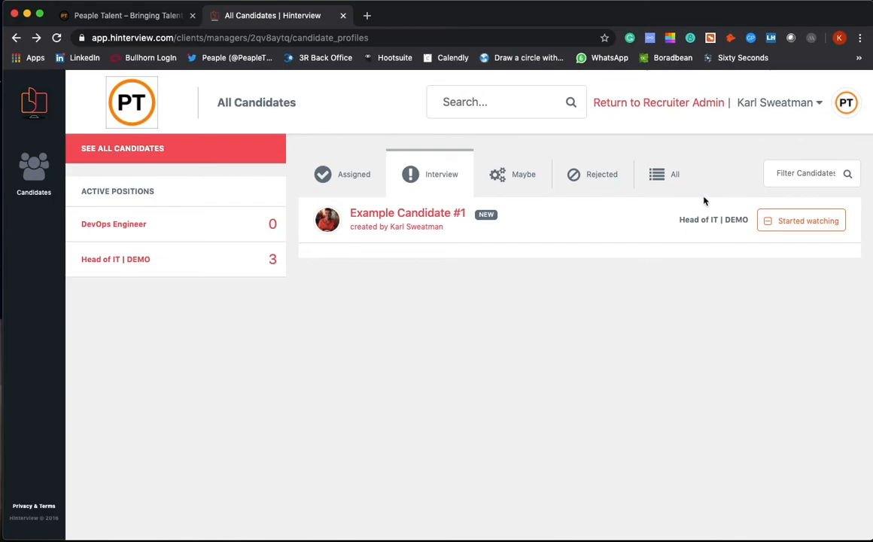
mouse_move(702, 4)
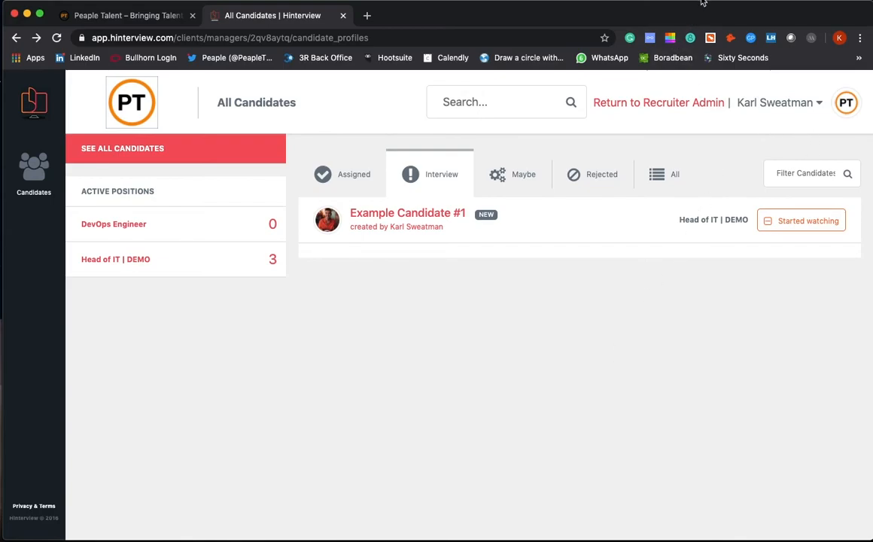